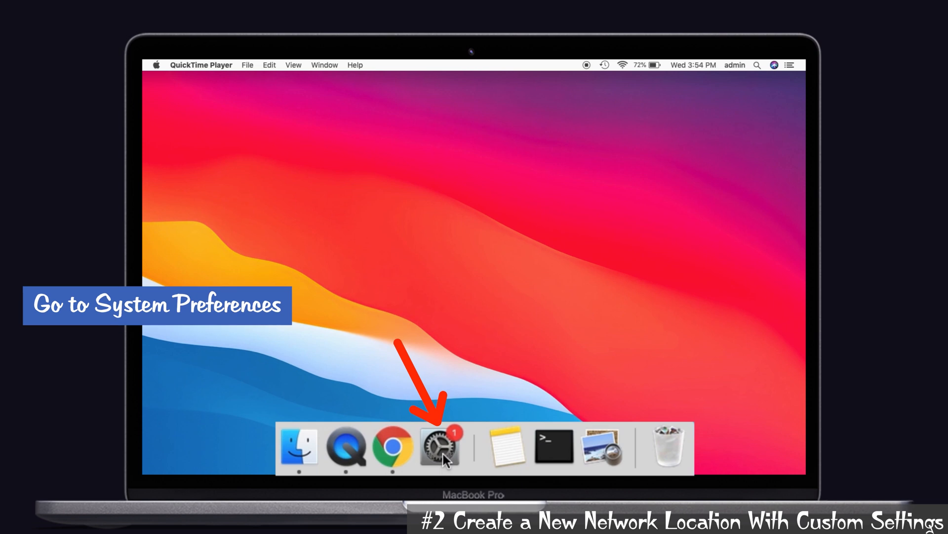
Show the Network pane with Wi-Fi connected under the Automatic location.
click(439, 447)
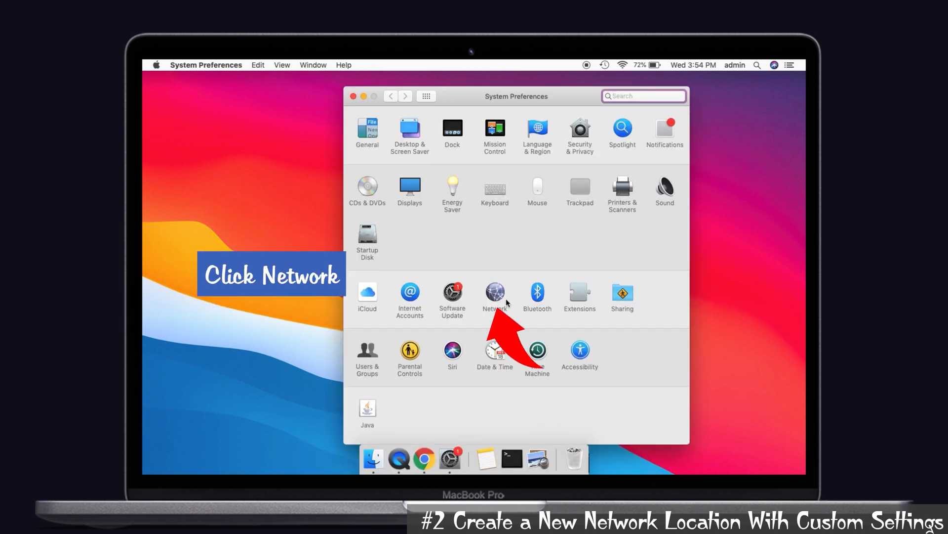
click(495, 291)
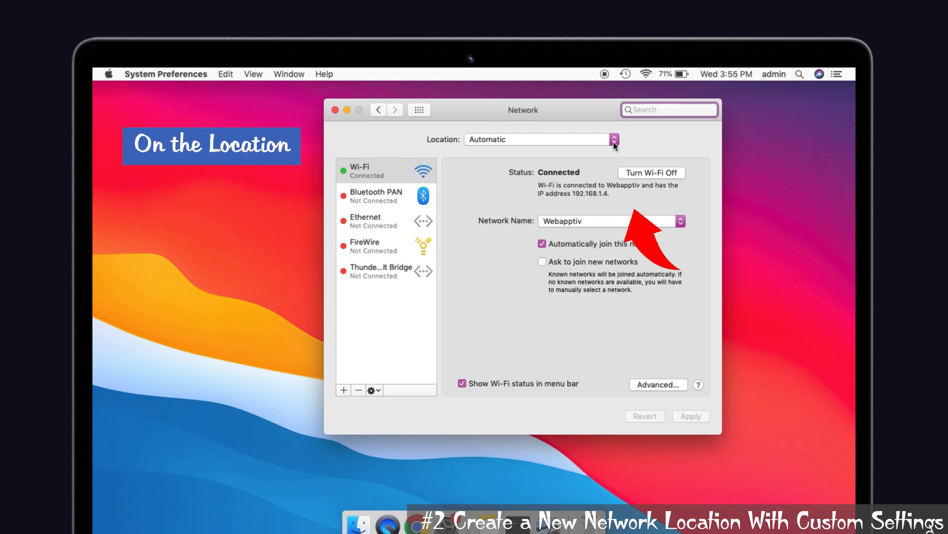
Add a new network location named 'admin' via Edit Locations and confirm with Done.
click(614, 139)
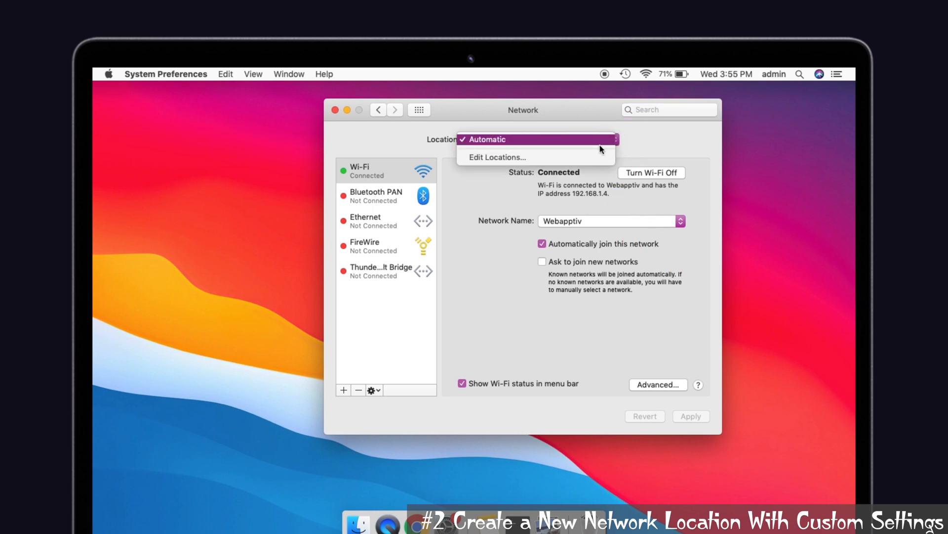
mouse_move(535, 157)
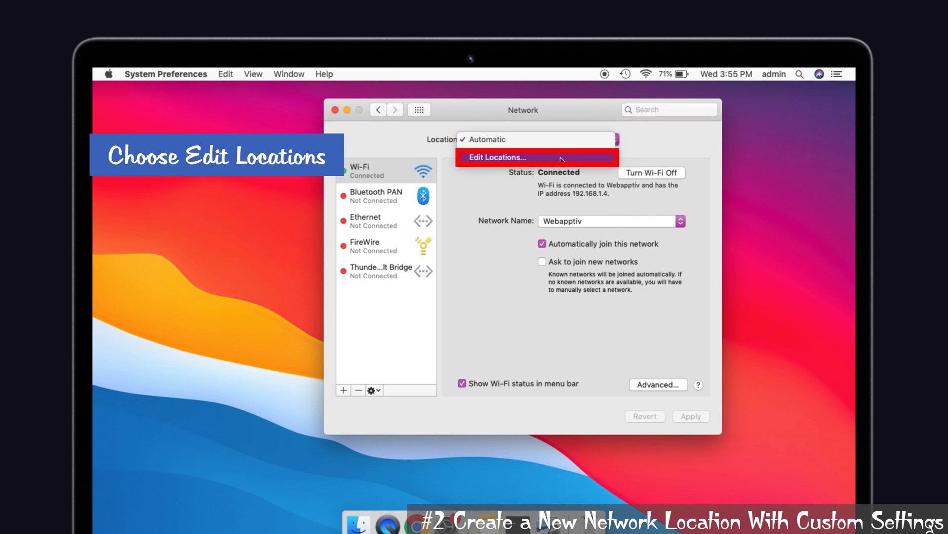
click(498, 157)
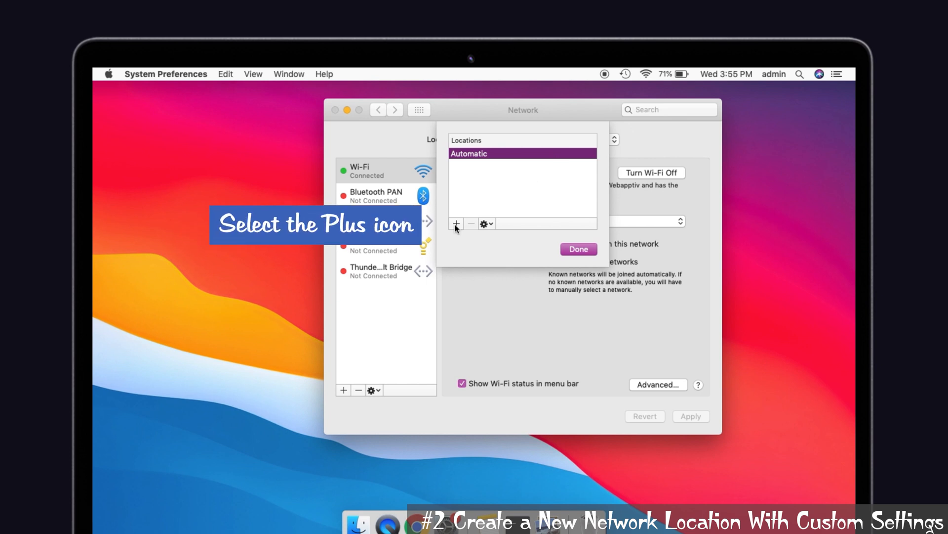
click(456, 224)
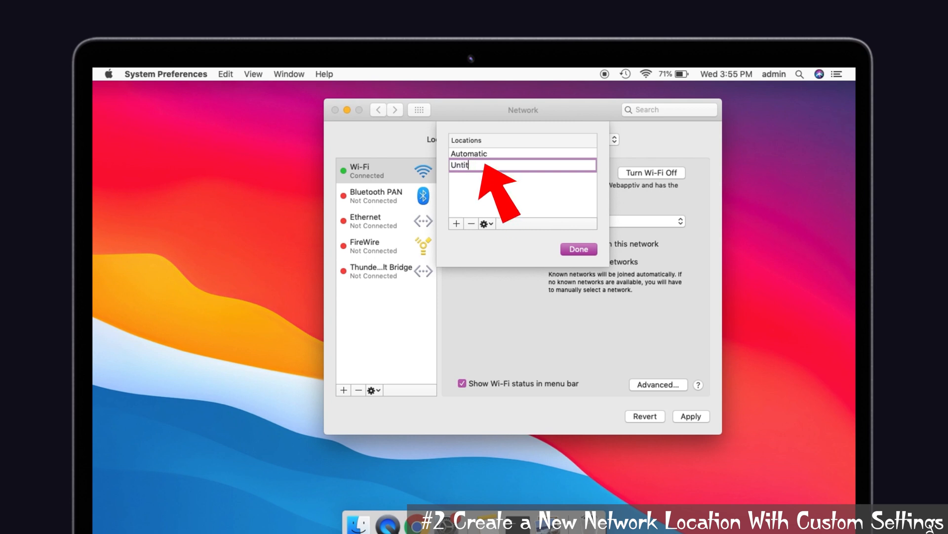
text(a)
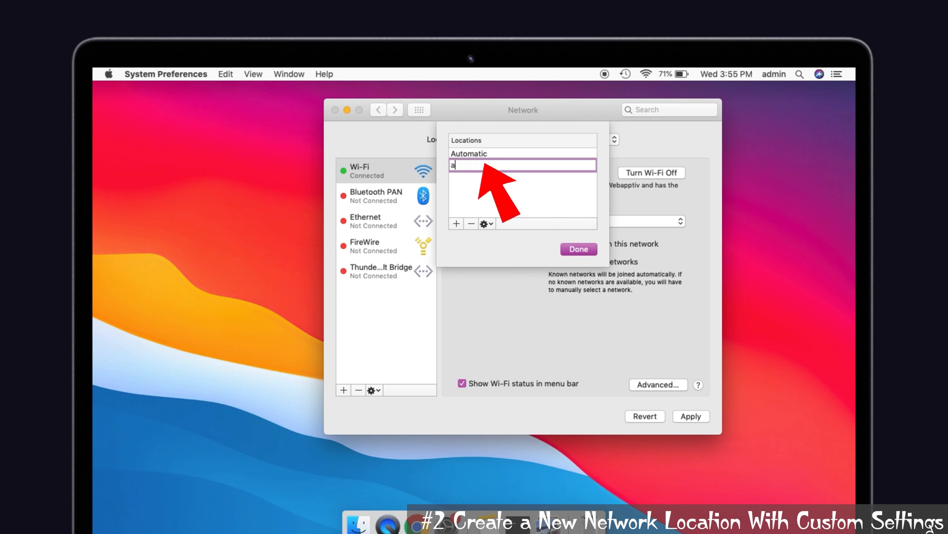
text(dmin)
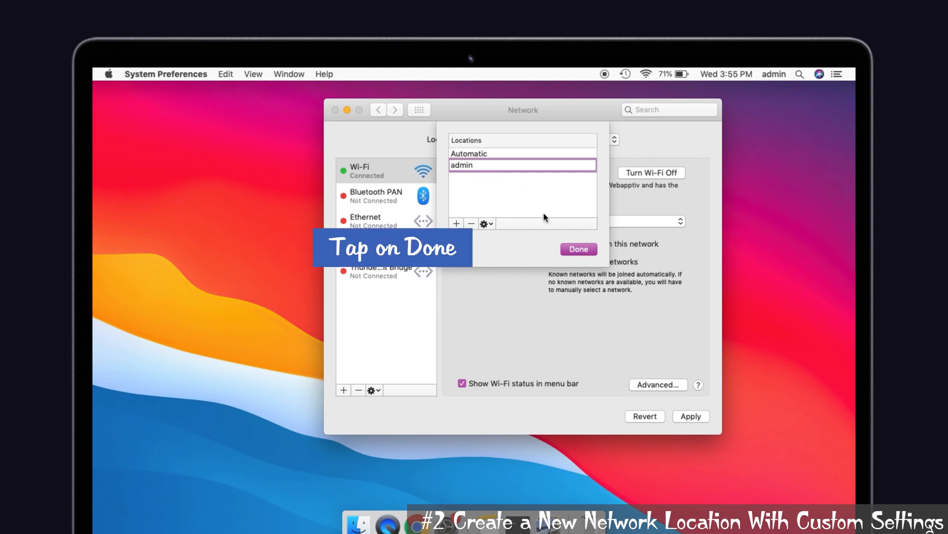
click(578, 249)
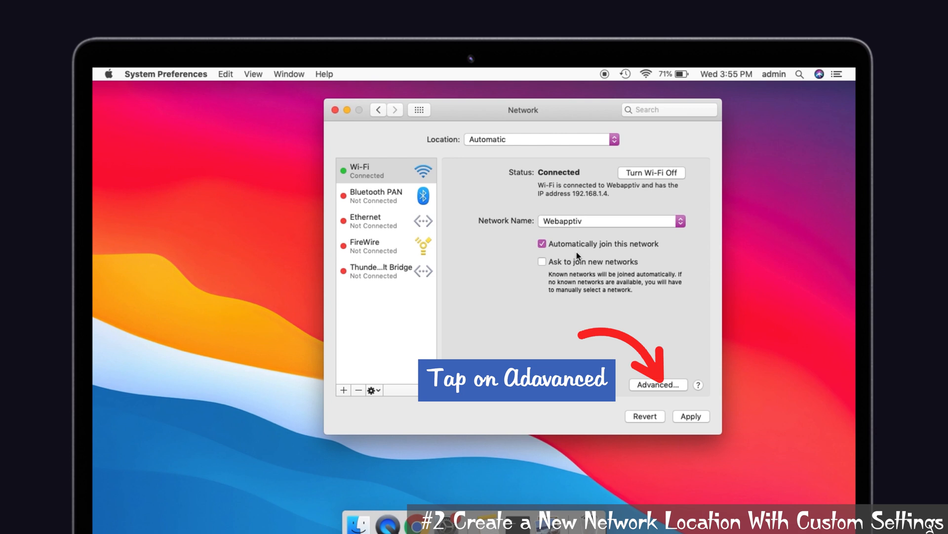
Renew the Wi-Fi DHCP lease from Advanced TCP/IP, applying pending changes first.
click(658, 385)
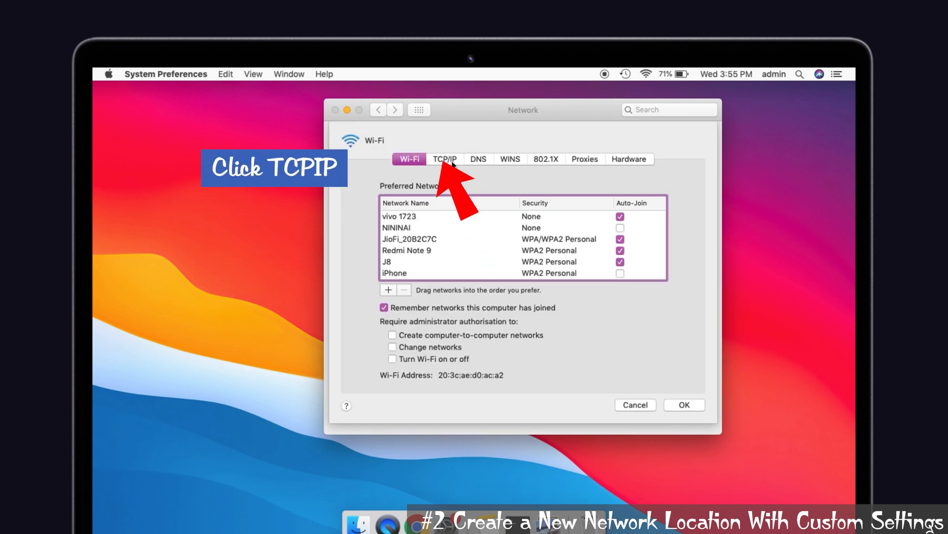
click(444, 158)
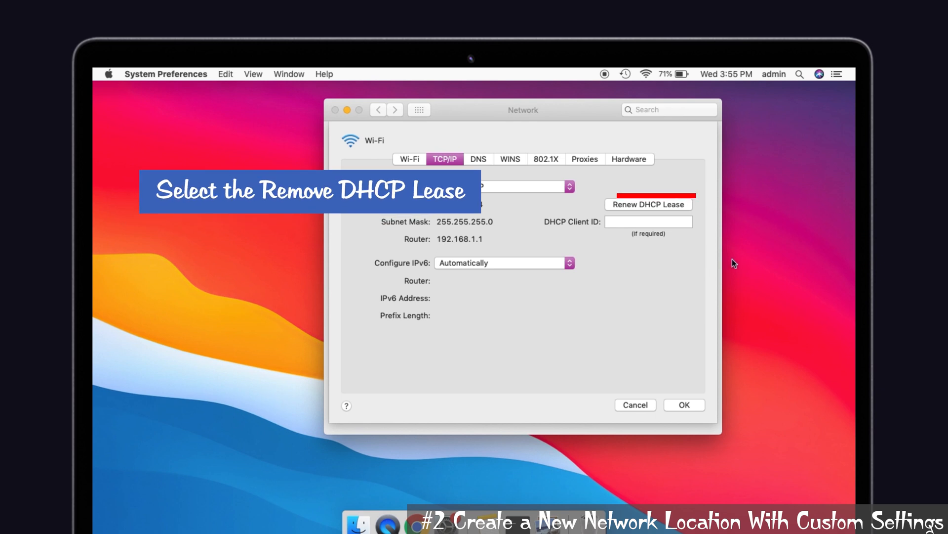
click(648, 204)
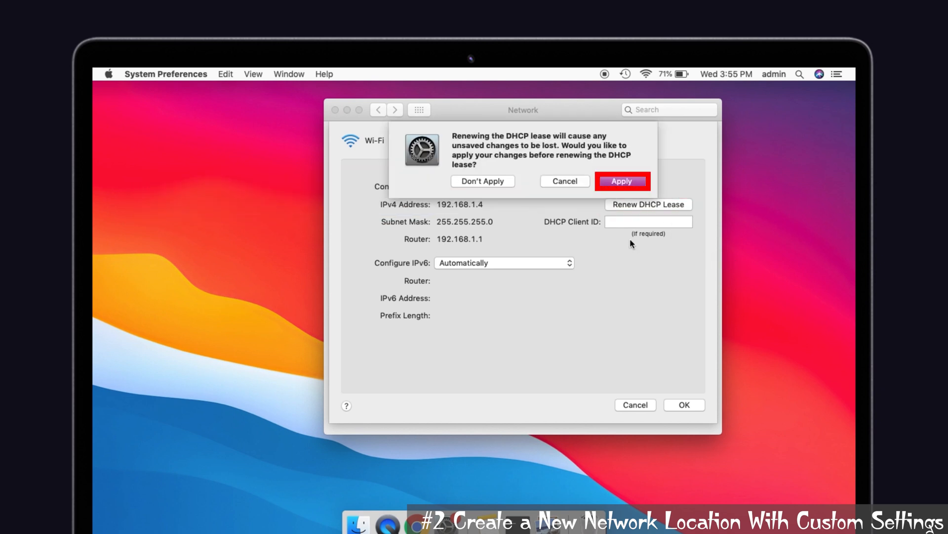
click(622, 181)
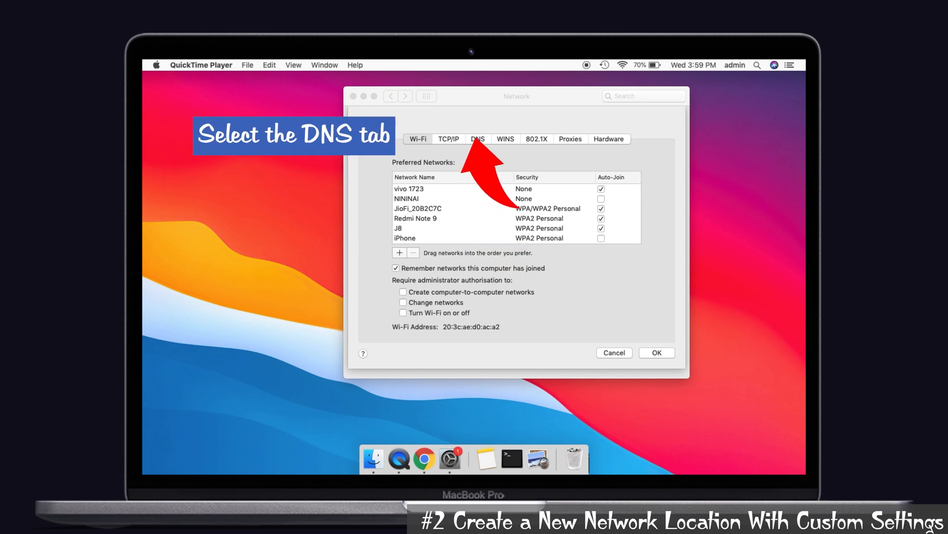
Add DNS server 8.8.8.8 and start a second DNS entry for another address.
click(478, 138)
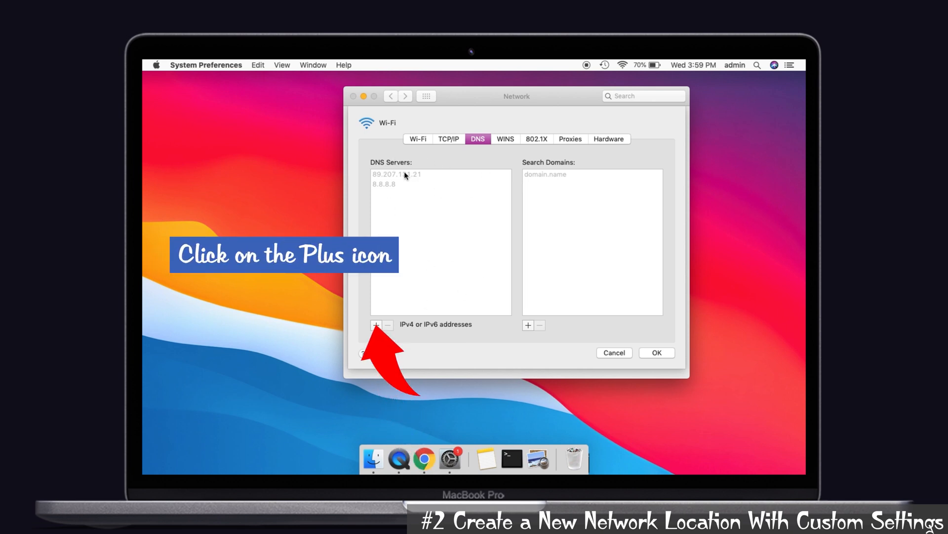
click(375, 325)
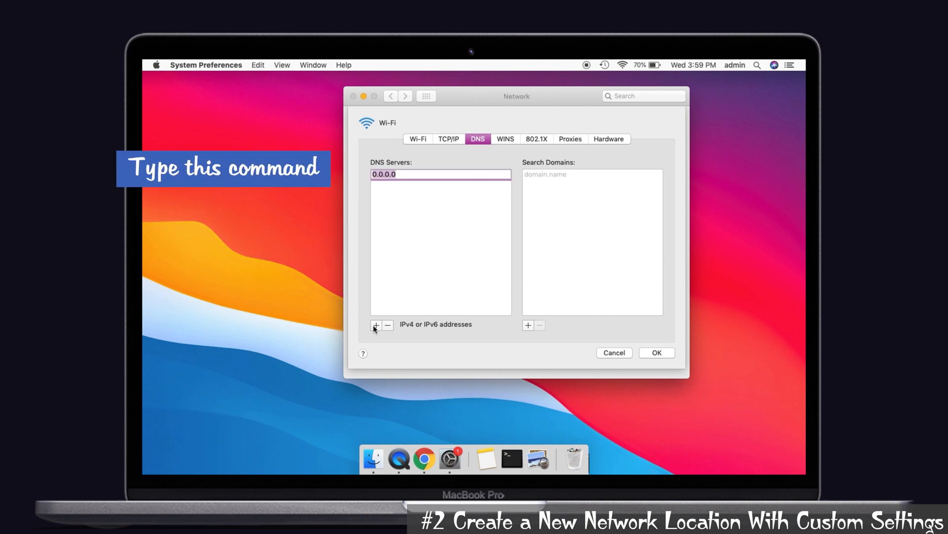
text(8)
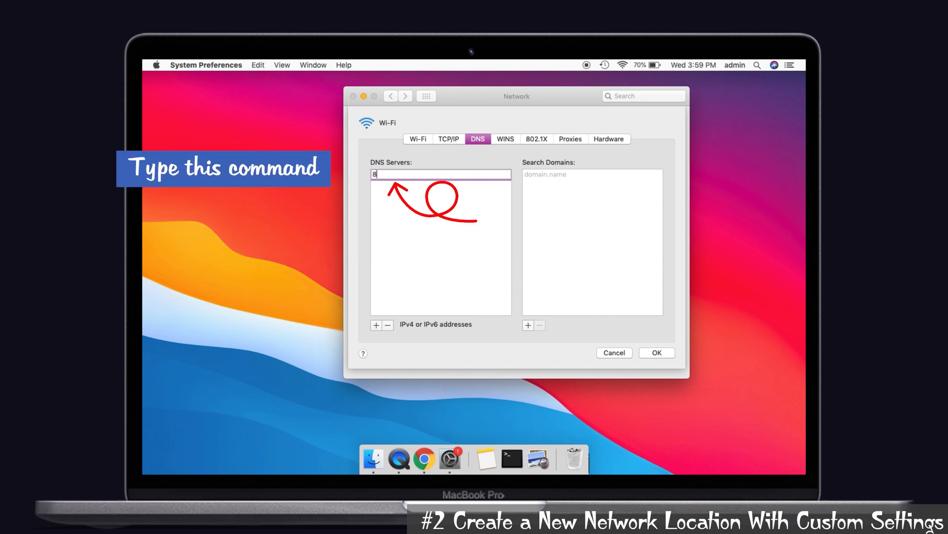
text(.8.8.8)
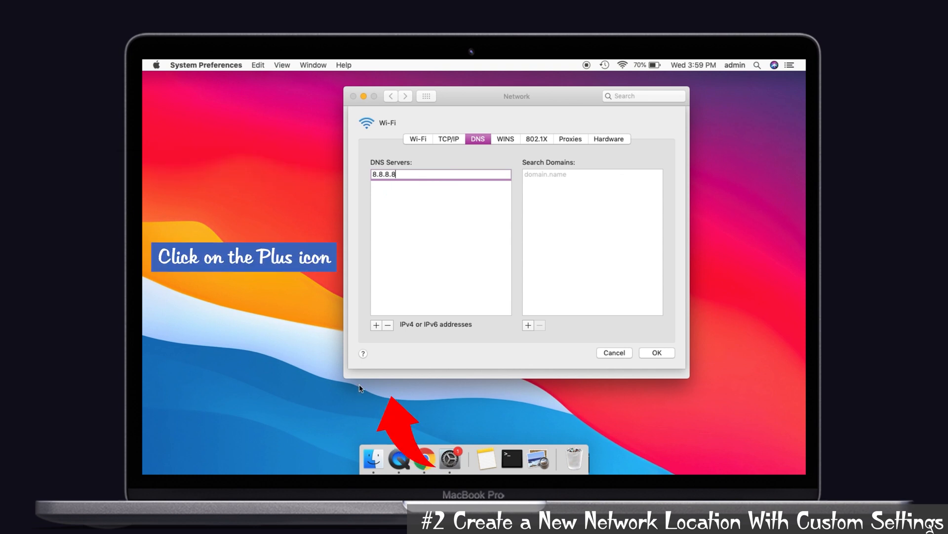
click(376, 325)
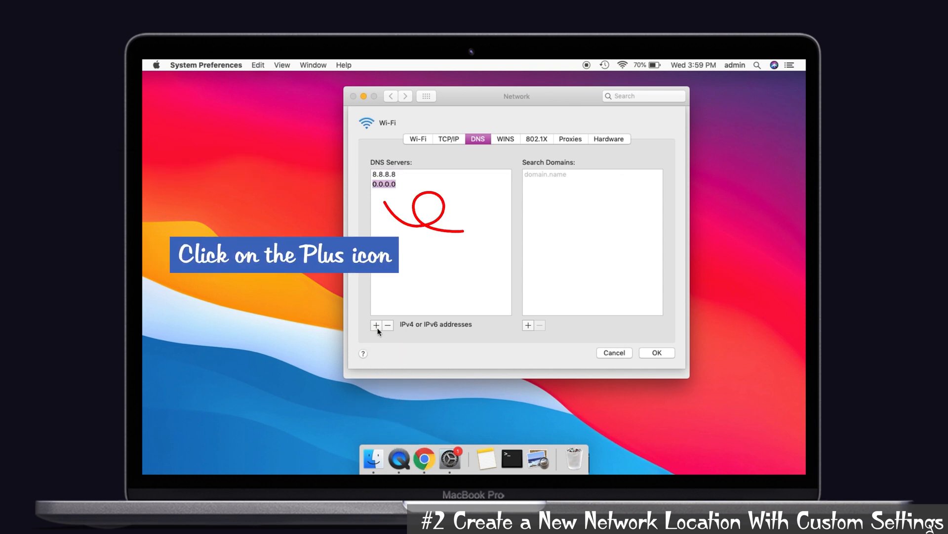